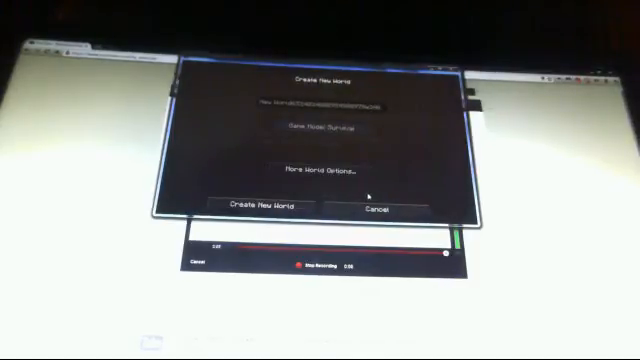
# Choose Create New World from the singleplayer menu to reach the world settings
pyautogui.click(248, 210)
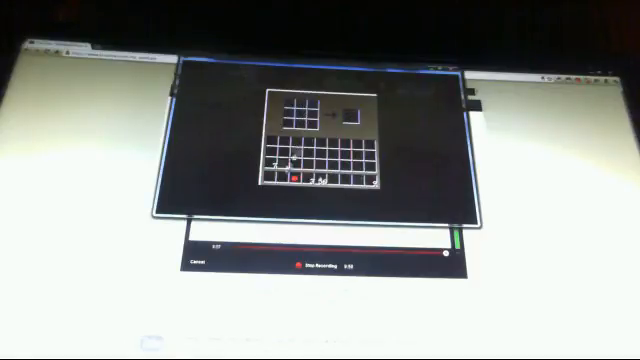
# Close the crafting grid and pause the game on the game menu
pyautogui.press('Escape')
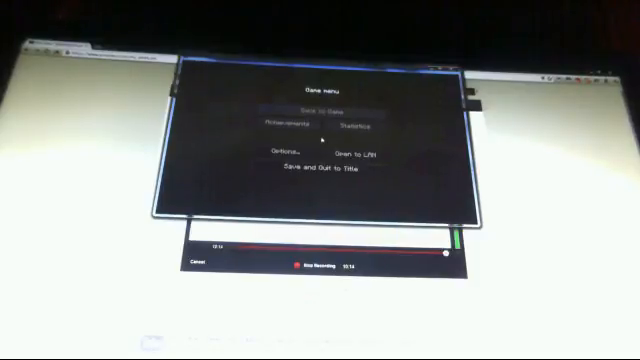